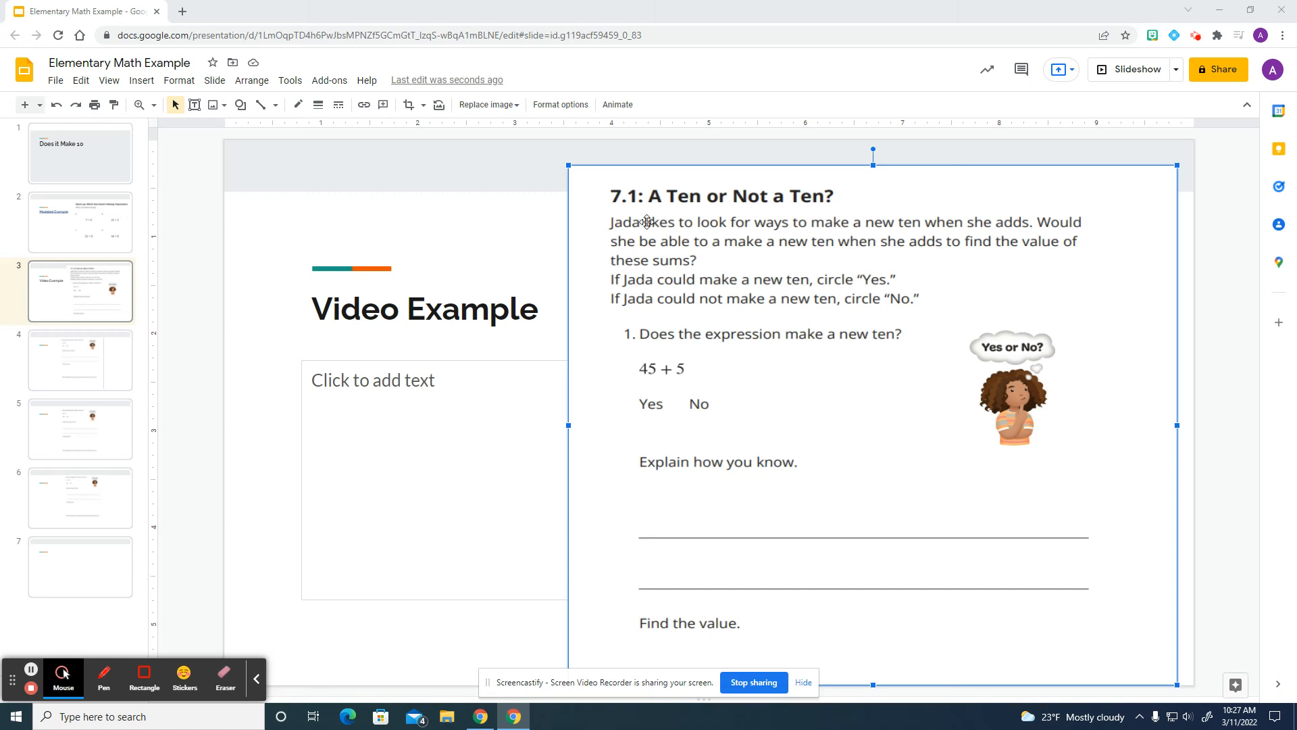
pyautogui.moveTo(644, 169)
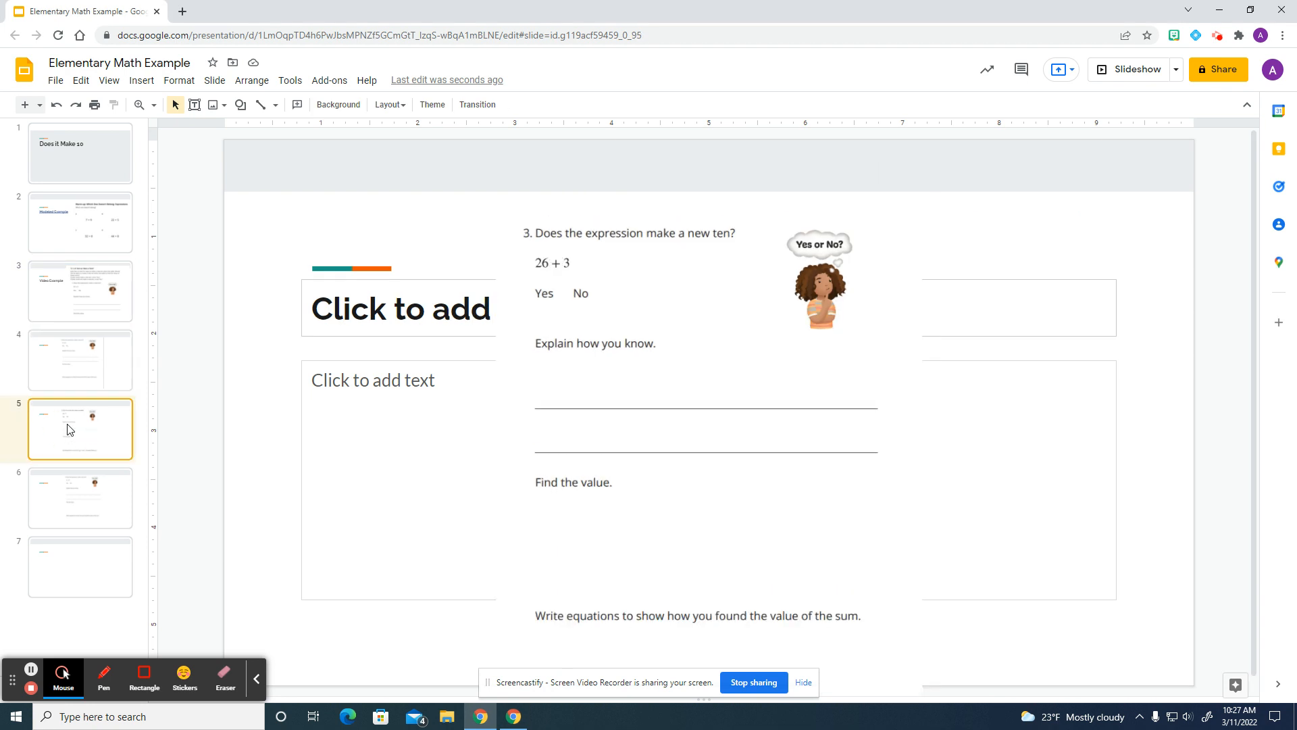
# - Preview the worksheet problems on slide 6 and the last slide
pyautogui.click(79, 497)
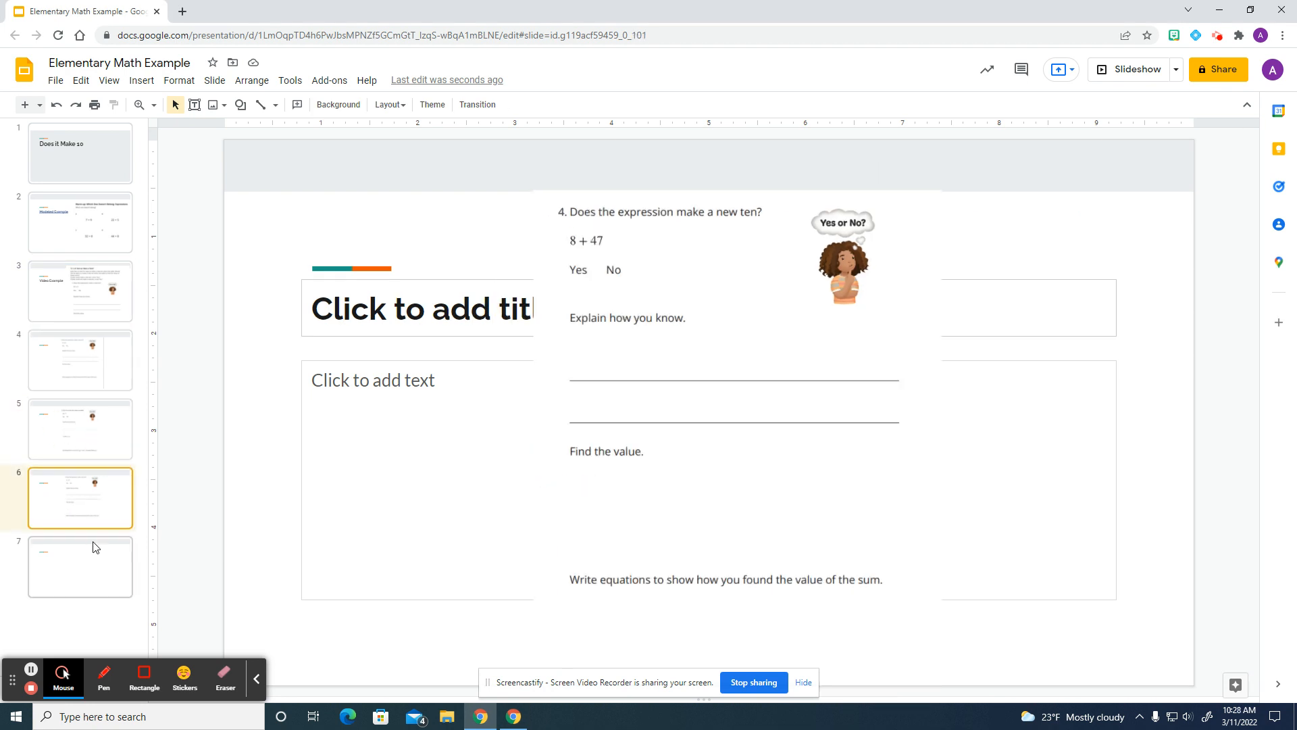
pyautogui.click(80, 291)
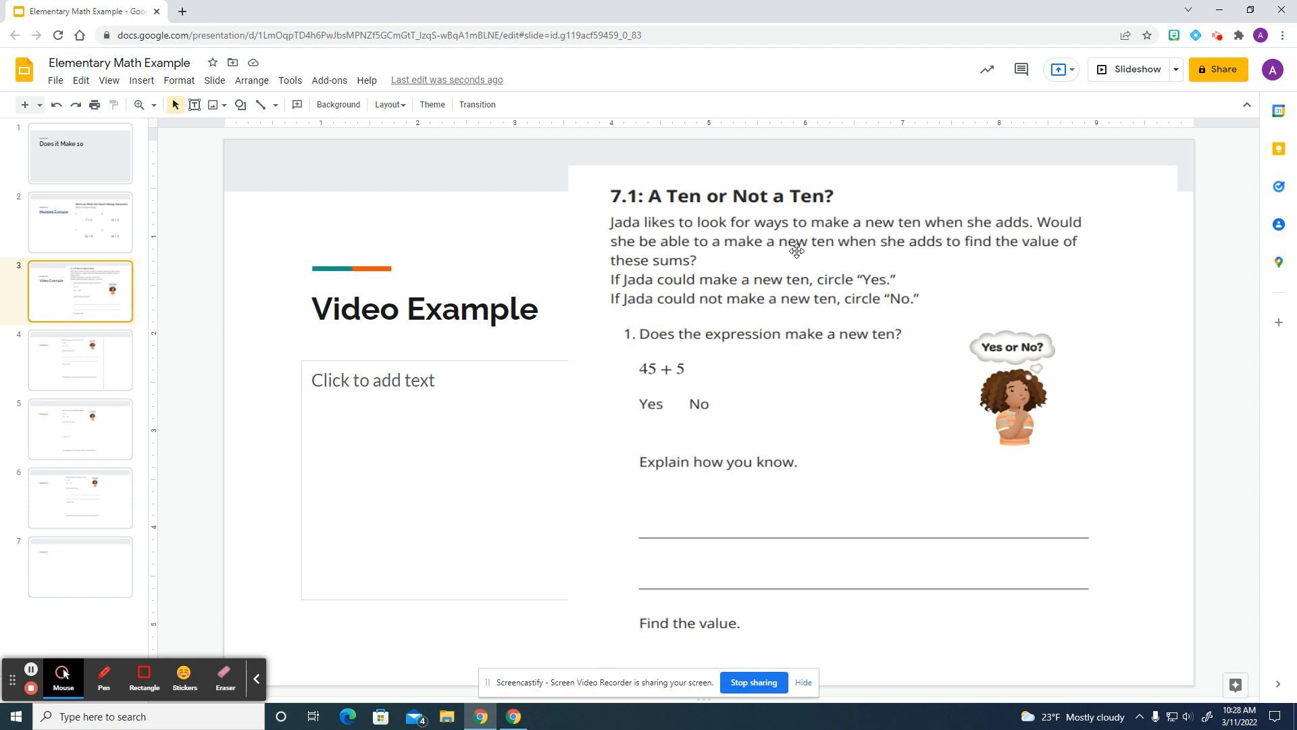
pyautogui.moveTo(796, 262)
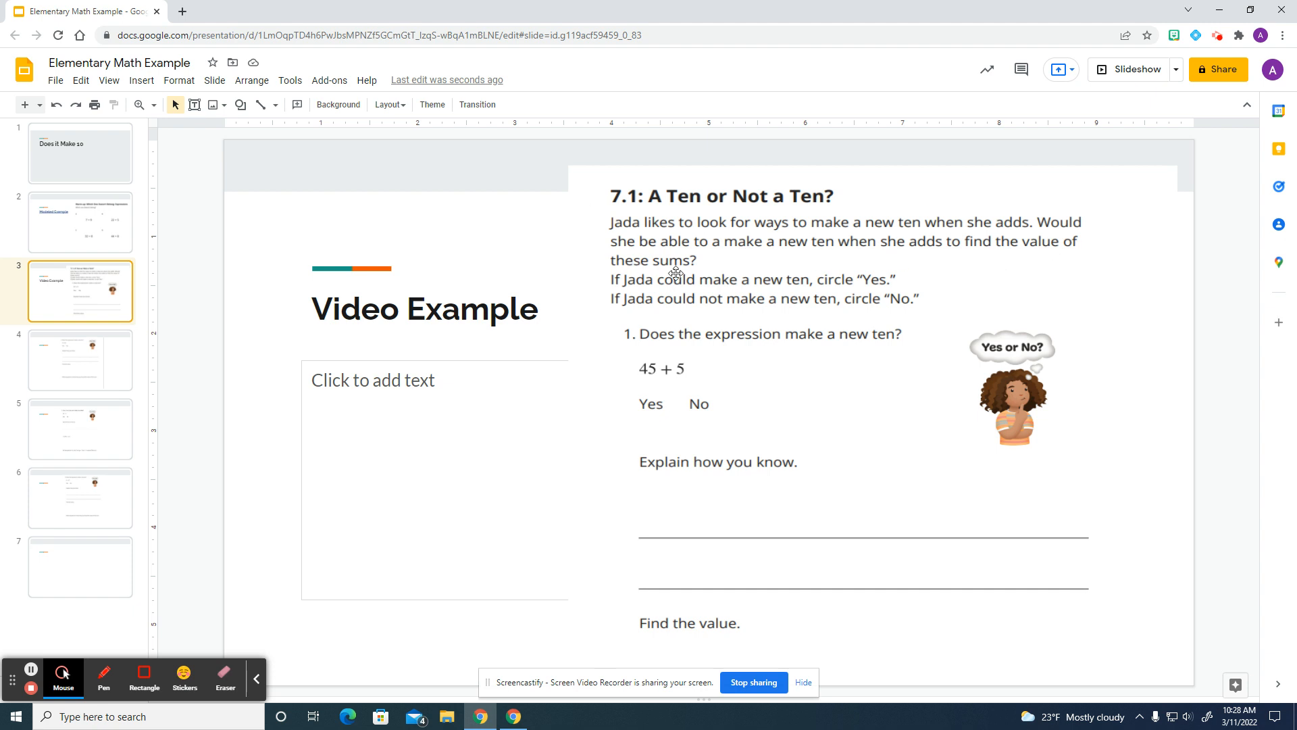
pyautogui.moveTo(700, 264)
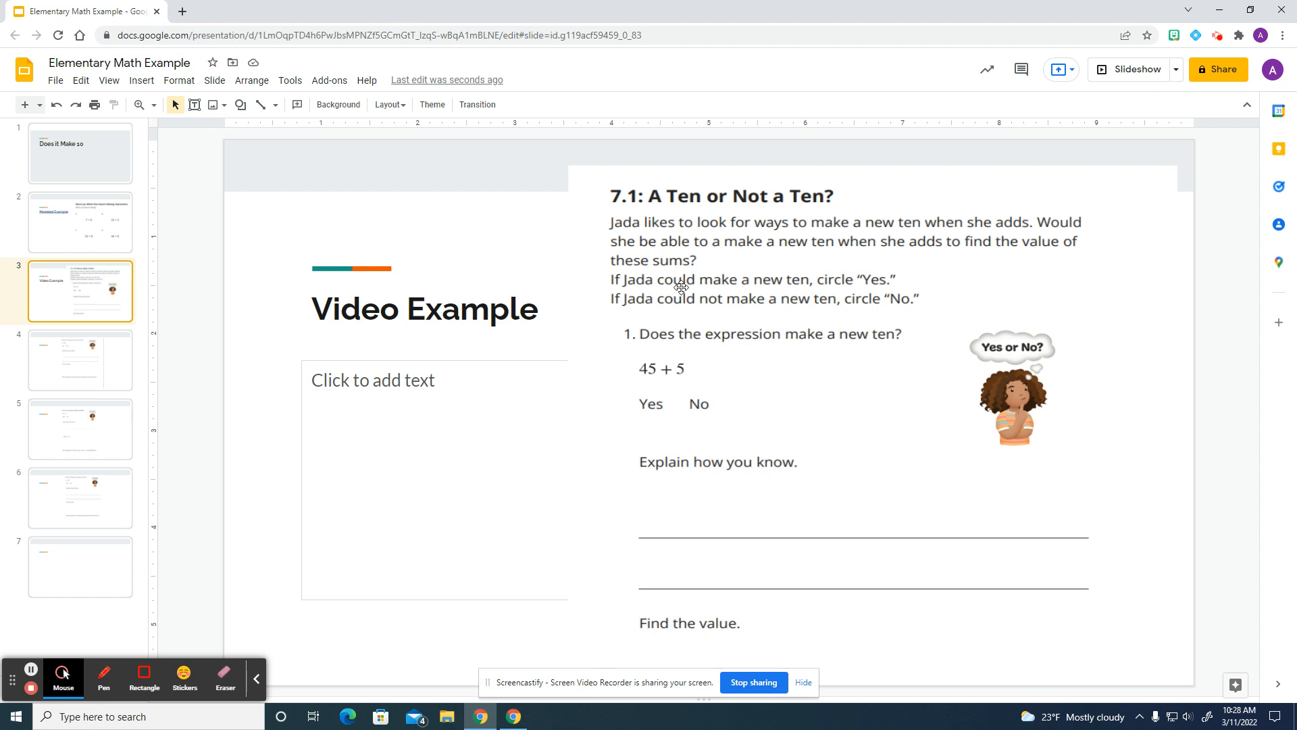
pyautogui.moveTo(882, 292)
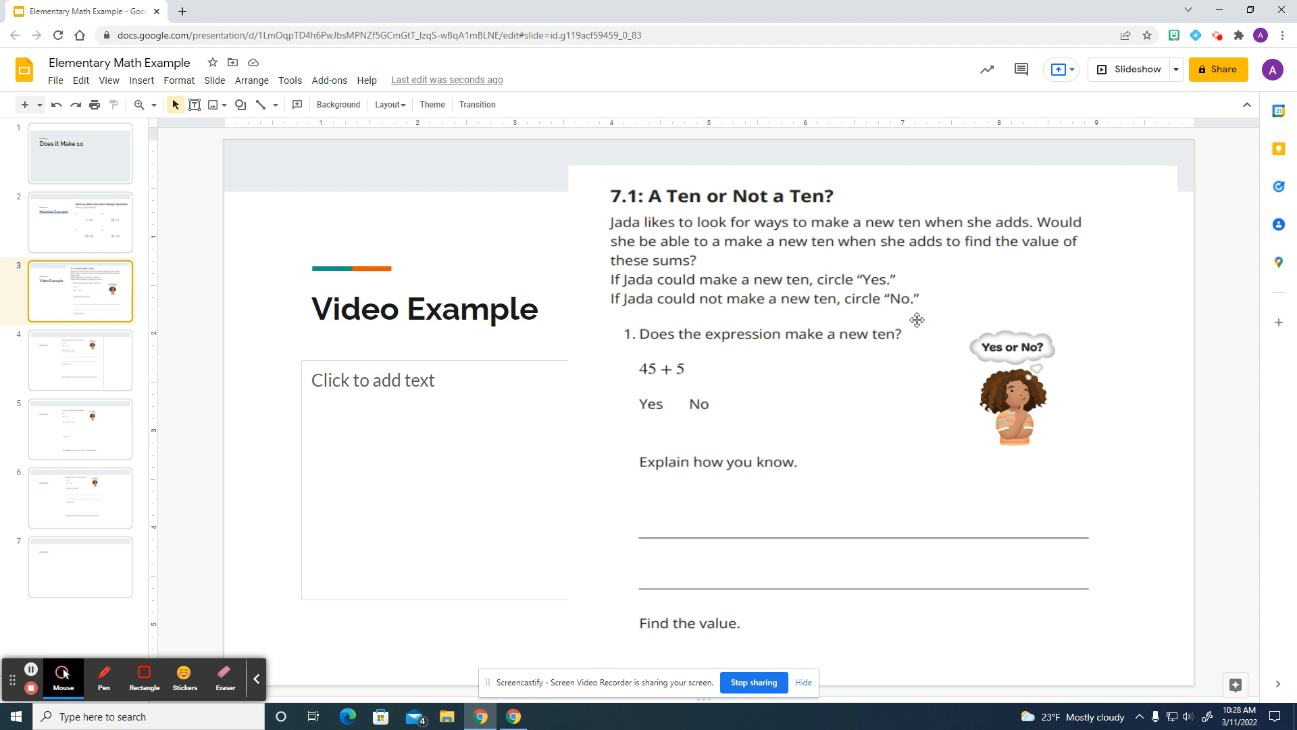
pyautogui.moveTo(104, 678)
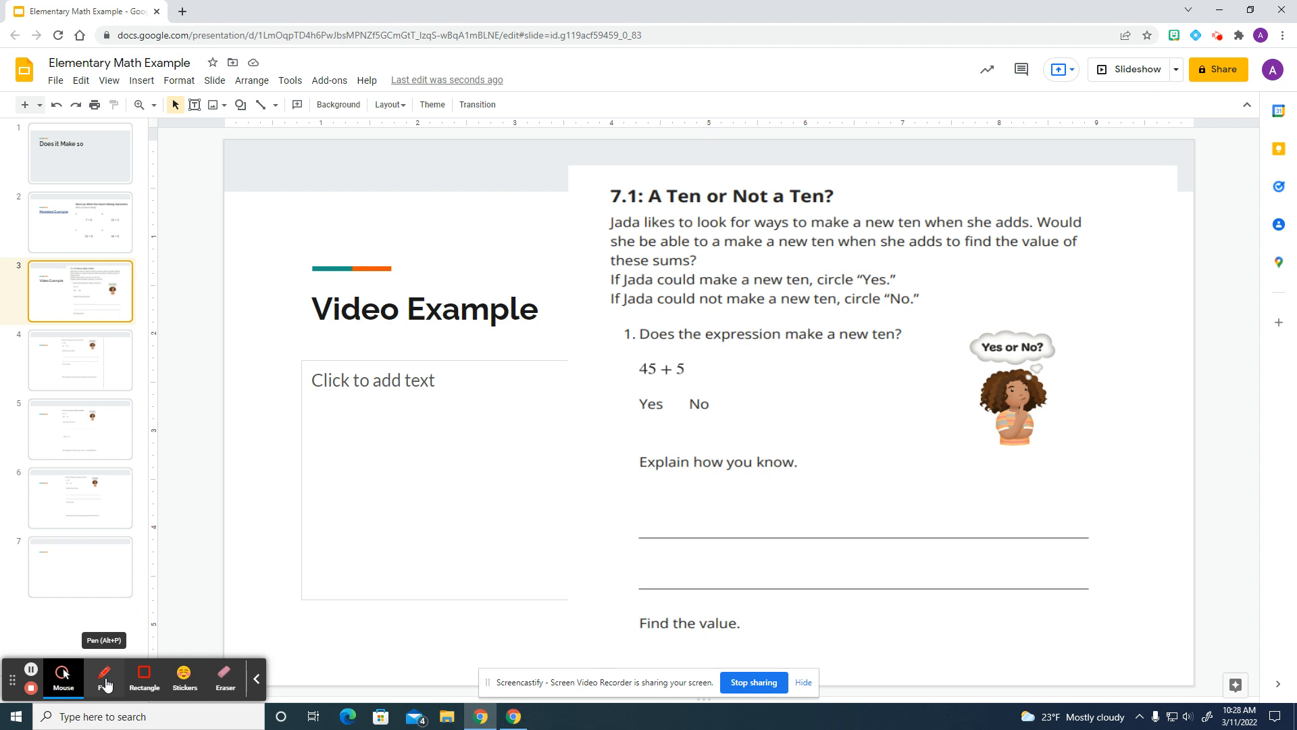
# - With Screencastify's red pen, mark the 5 in 45 and circle Yes
pyautogui.click(104, 678)
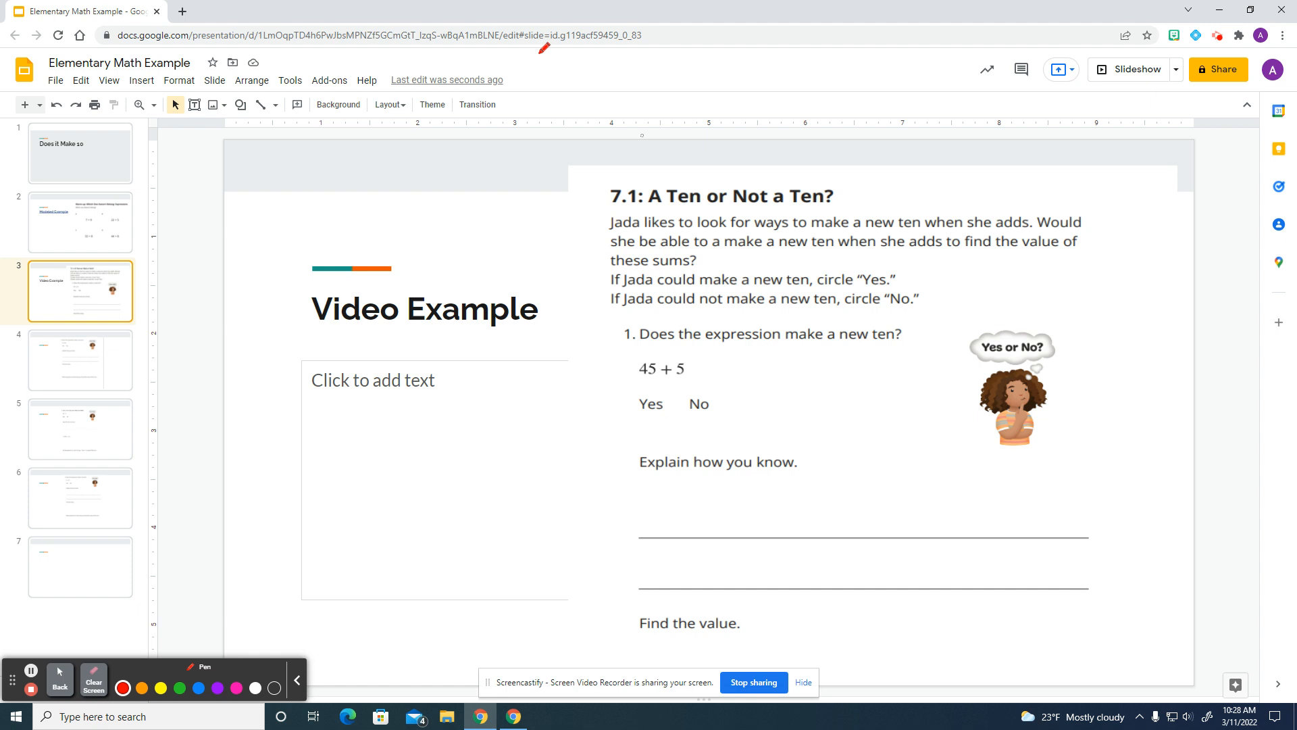
pyautogui.moveTo(697, 350)
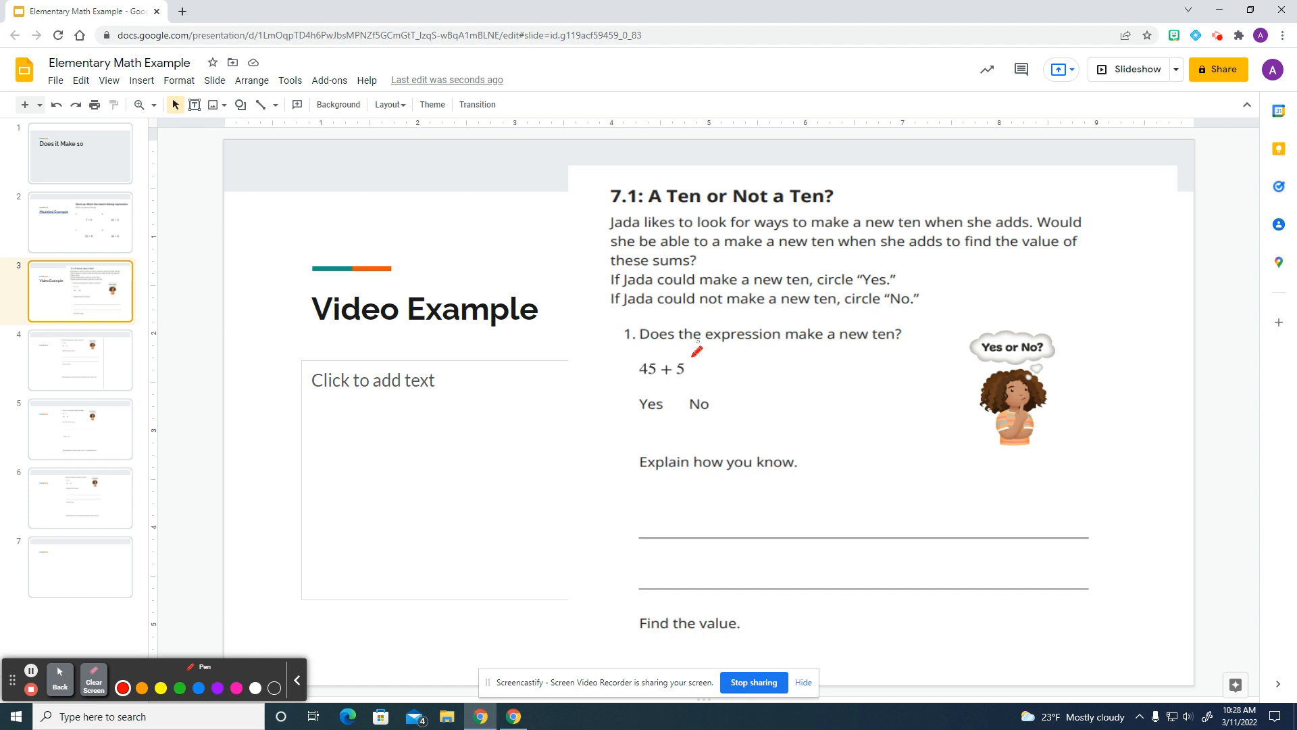
pyautogui.moveTo(697, 349); pyautogui.dragTo(647, 370)
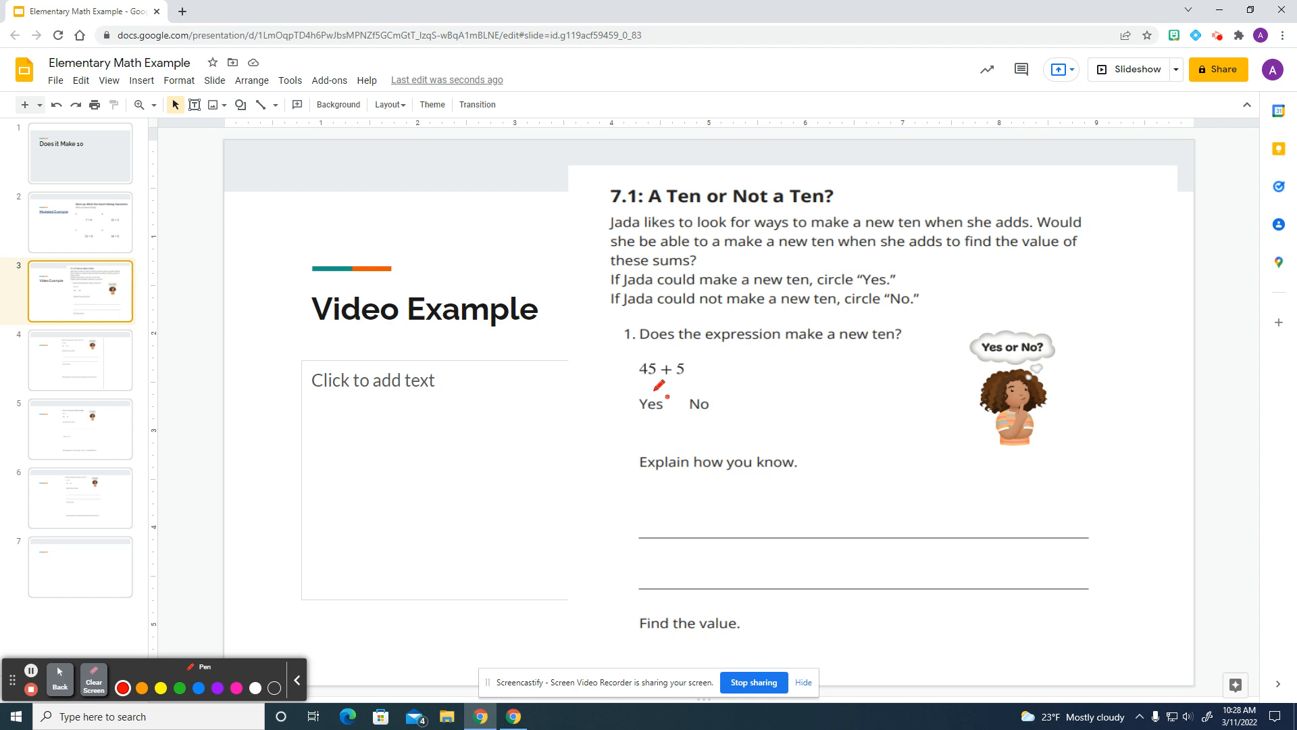
pyautogui.moveTo(662, 384); pyautogui.dragTo(649, 422)
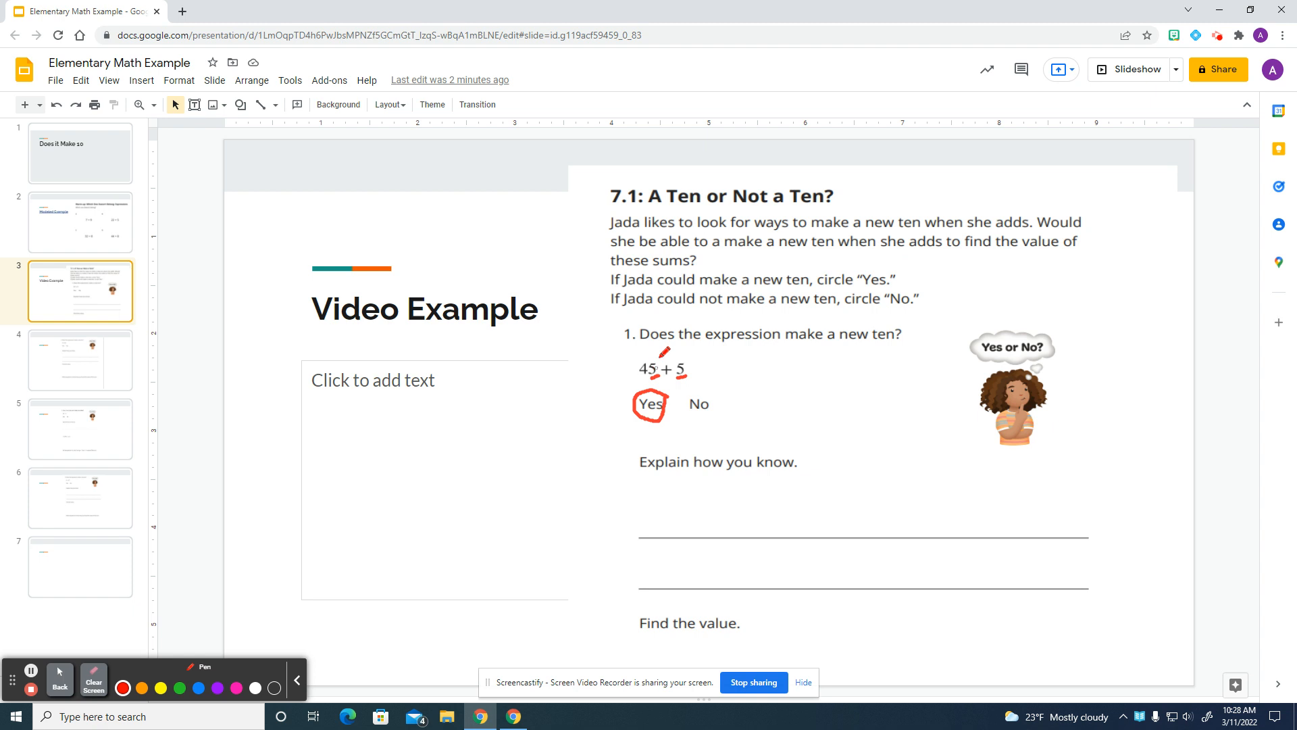
# - Handwrite '5 + 5 = 10' in red under Explain how you know
pyautogui.moveTo(656, 505); pyautogui.dragTo(685, 502)
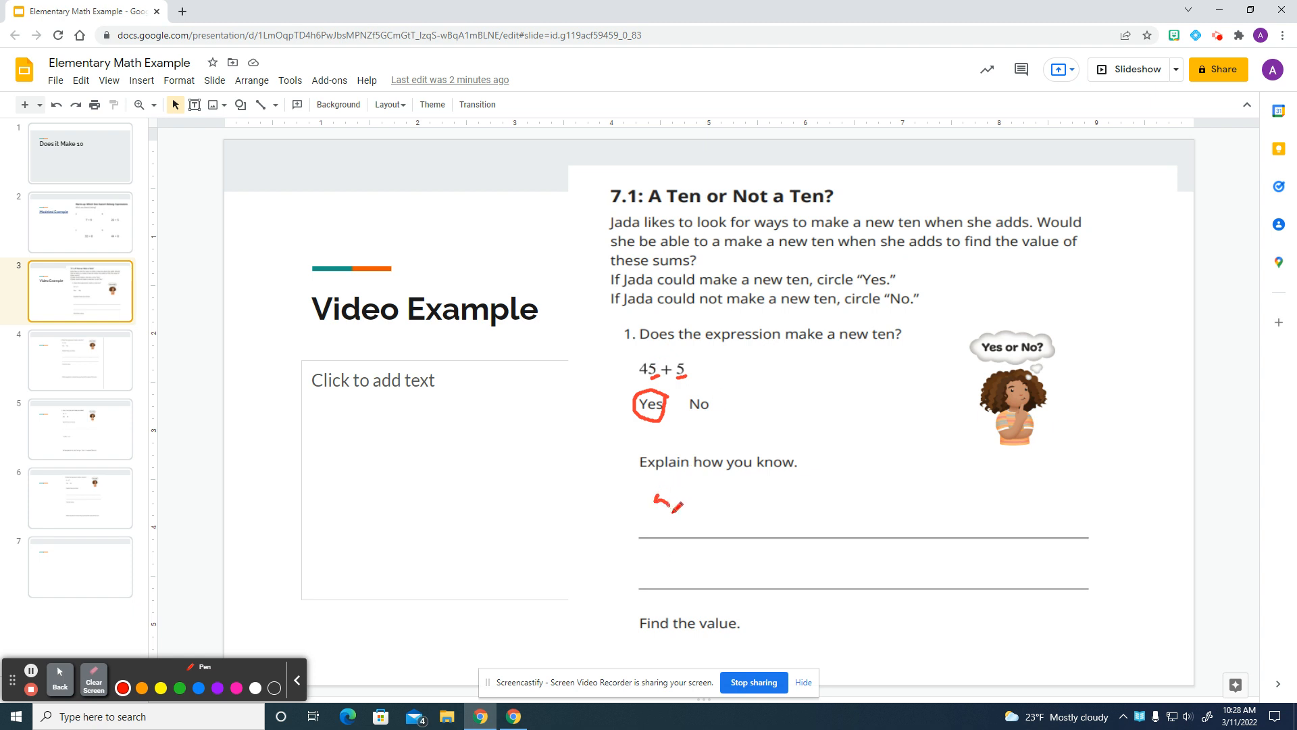
pyautogui.moveTo(678, 484); pyautogui.dragTo(657, 512)
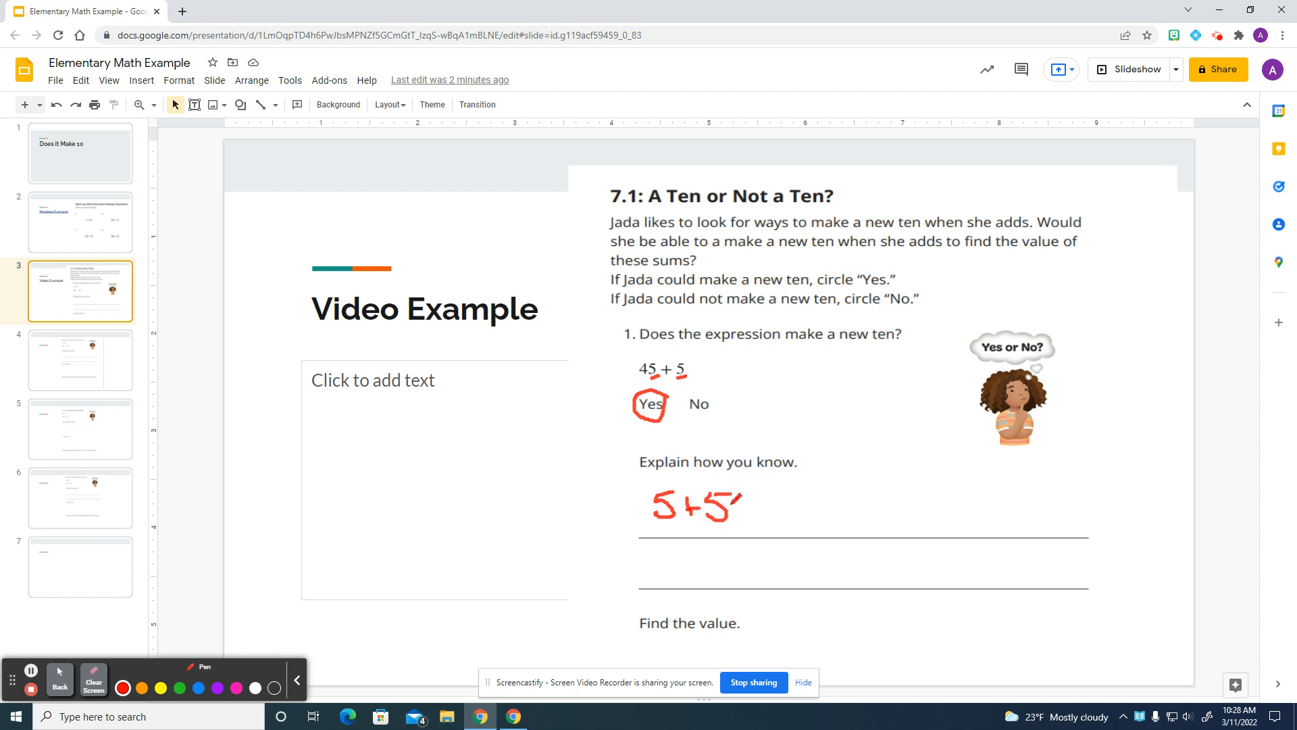
pyautogui.moveTo(740, 511); pyautogui.dragTo(765, 511)
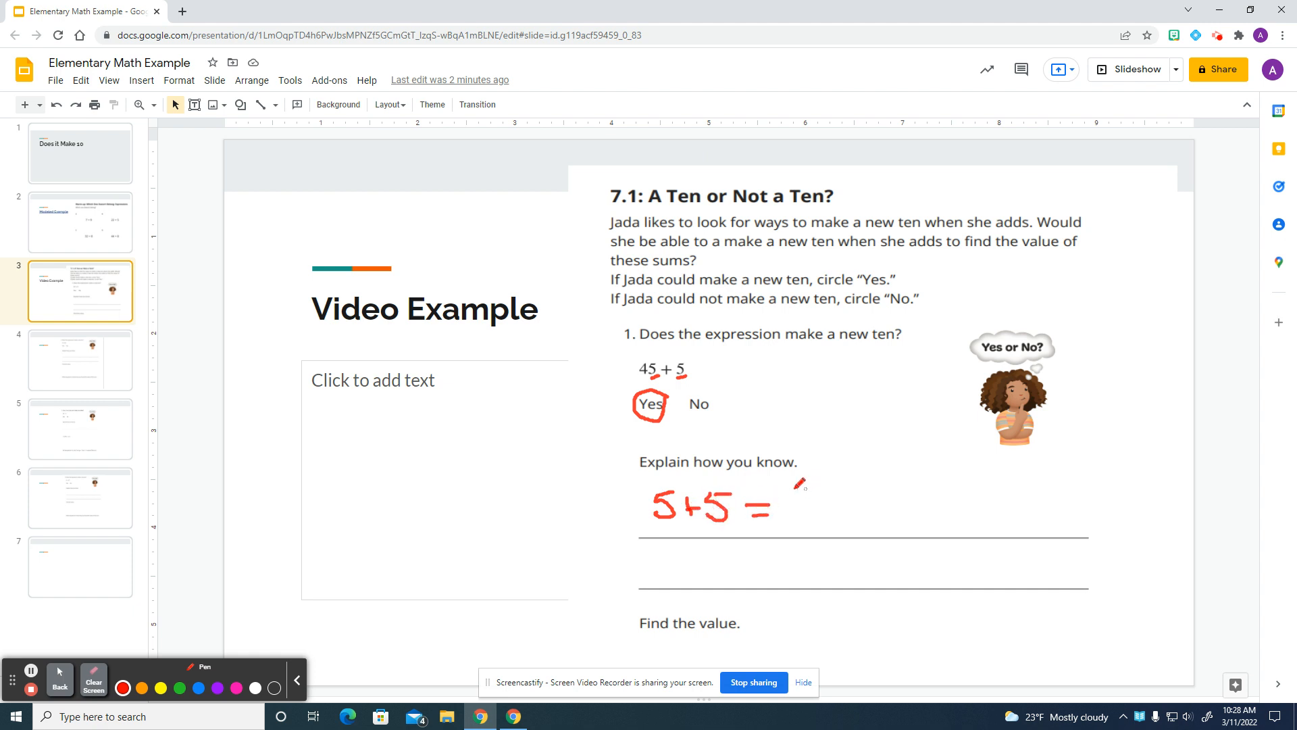
pyautogui.moveTo(794, 512); pyautogui.dragTo(826, 501)
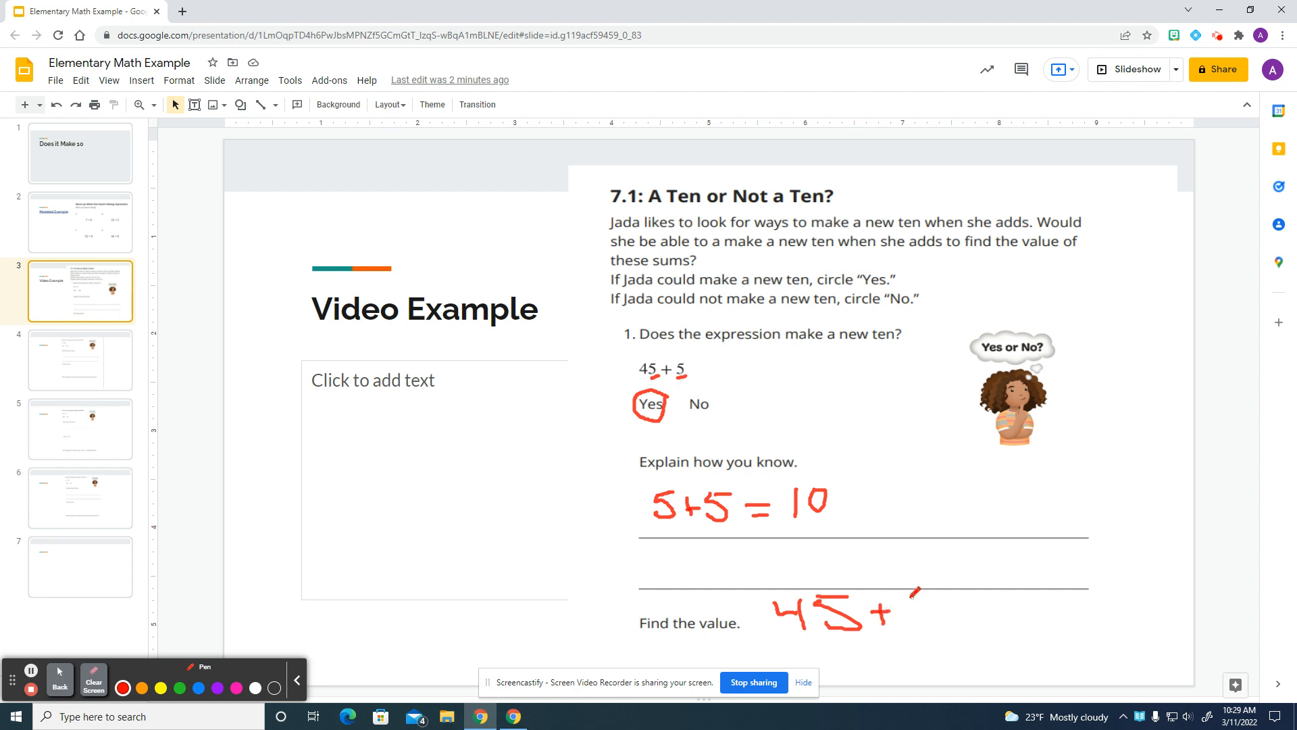
# - Handwrite '45 + 5 = 50' in red beside Find the value
pyautogui.moveTo(905, 579); pyautogui.dragTo(926, 616)
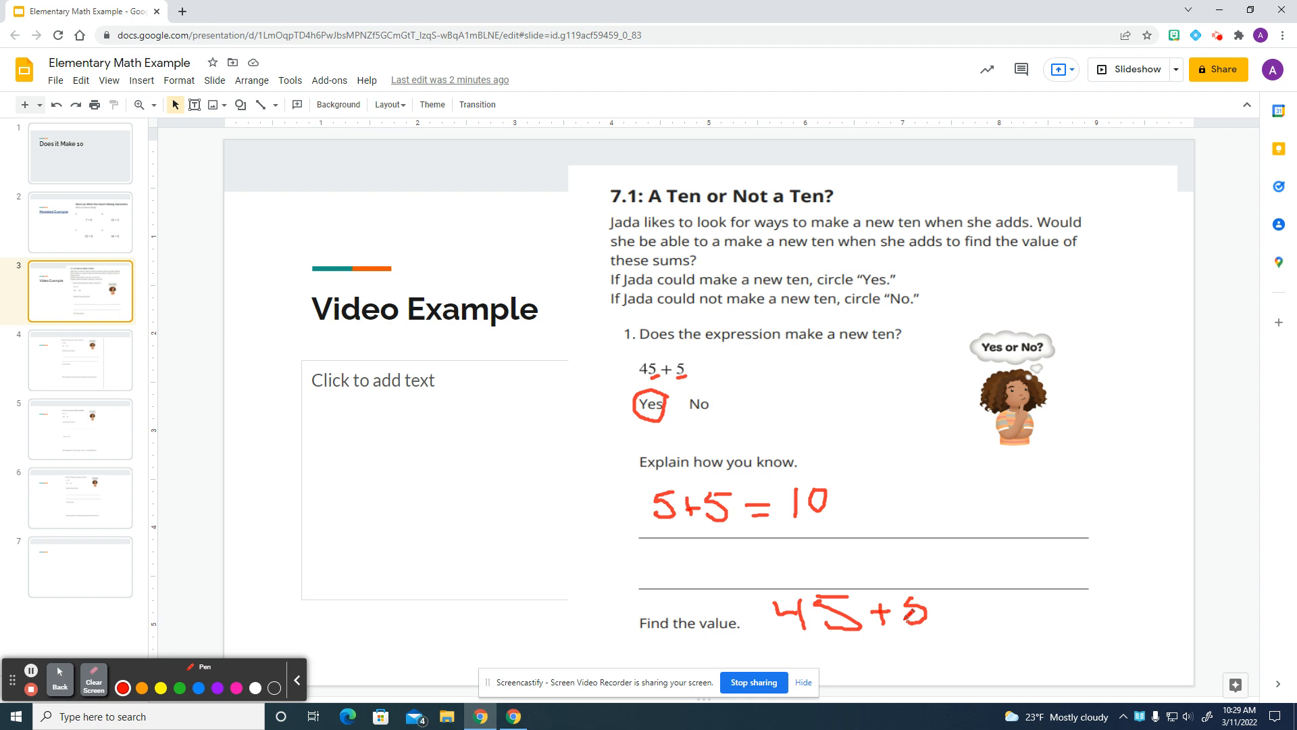
pyautogui.moveTo(909, 612); pyautogui.dragTo(951, 592)
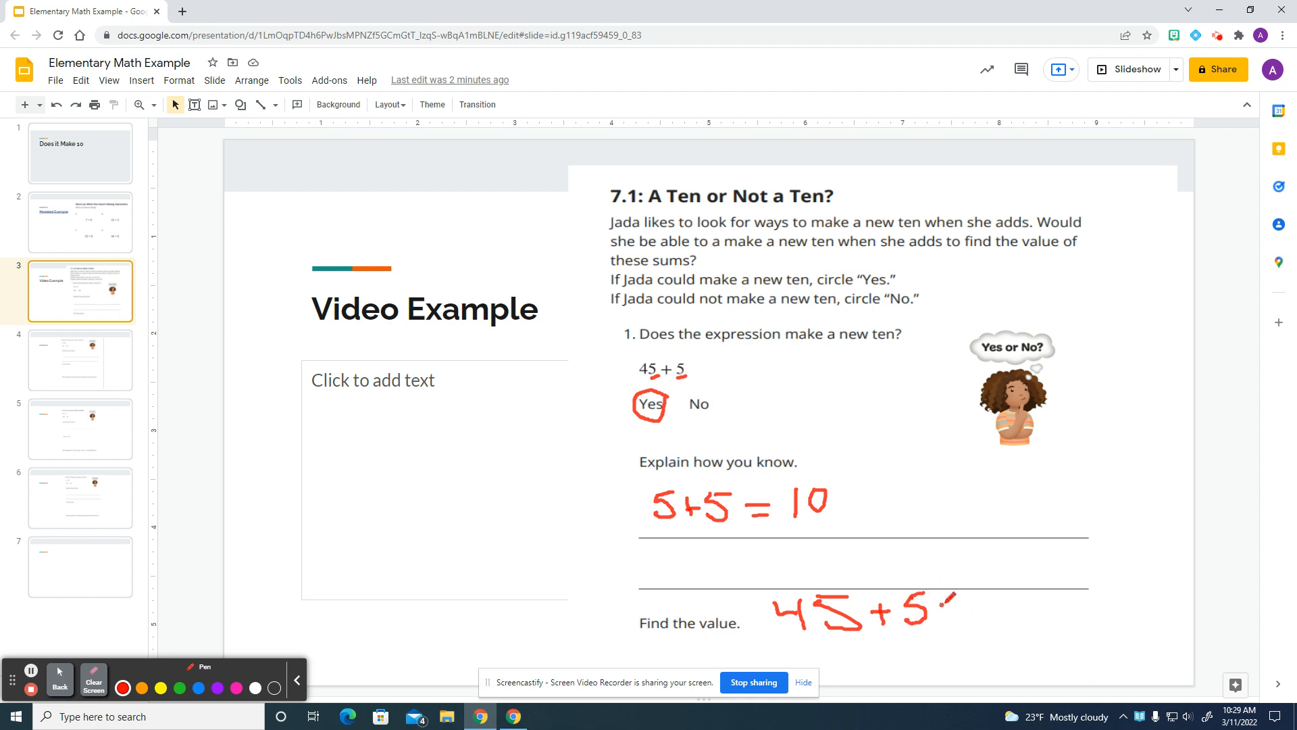
pyautogui.moveTo(943, 601); pyautogui.dragTo(976, 612)
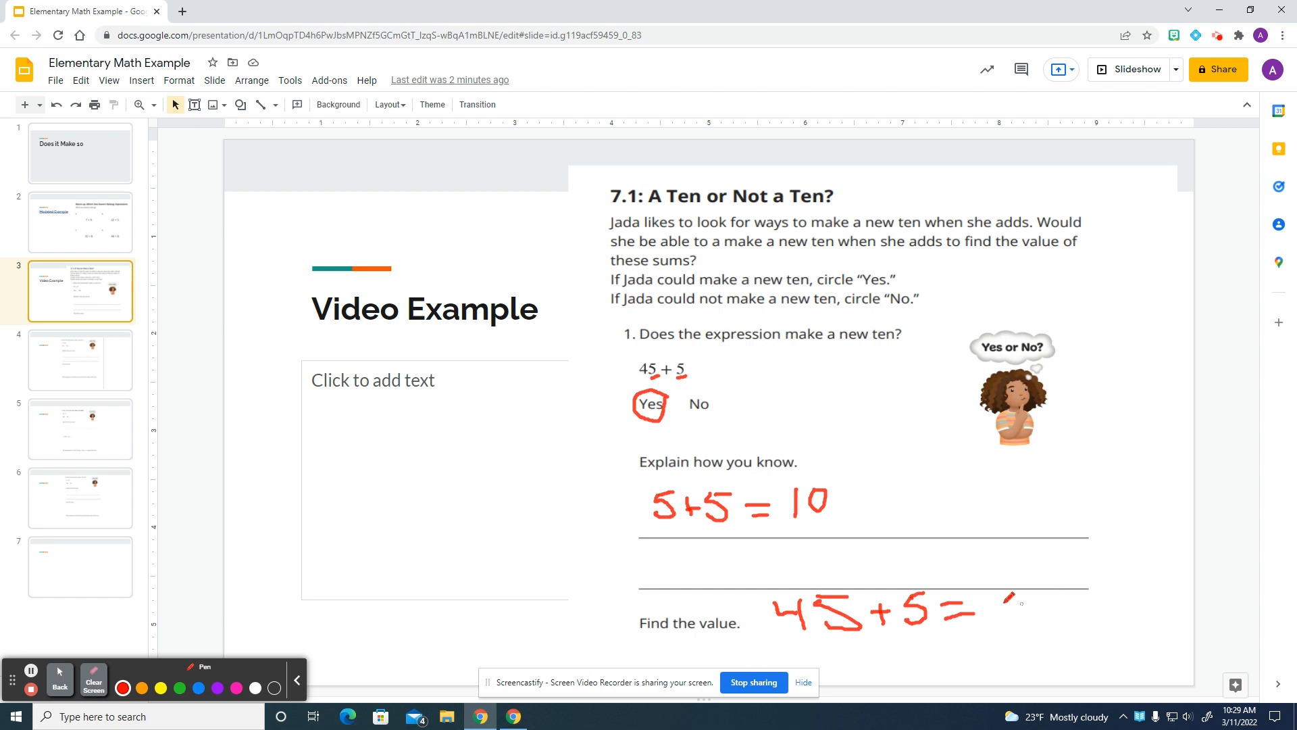
pyautogui.moveTo(1001, 587); pyautogui.dragTo(1005, 616)
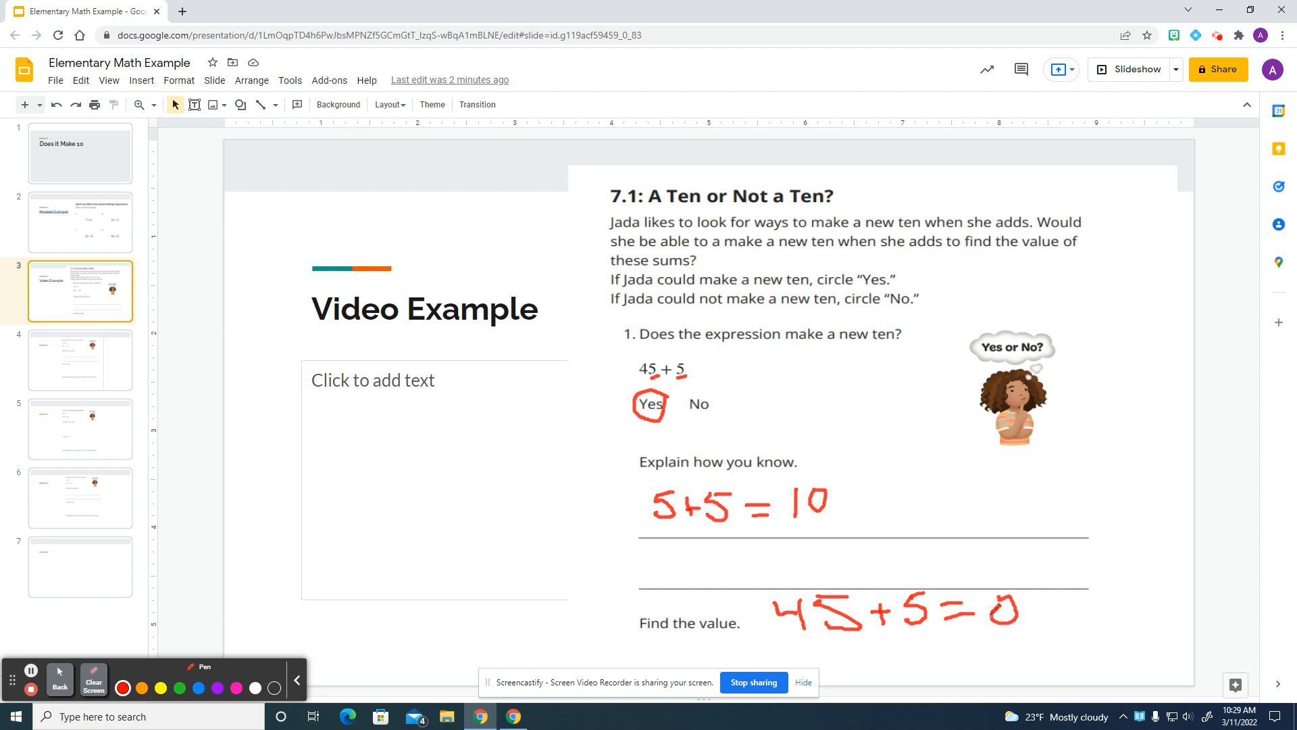